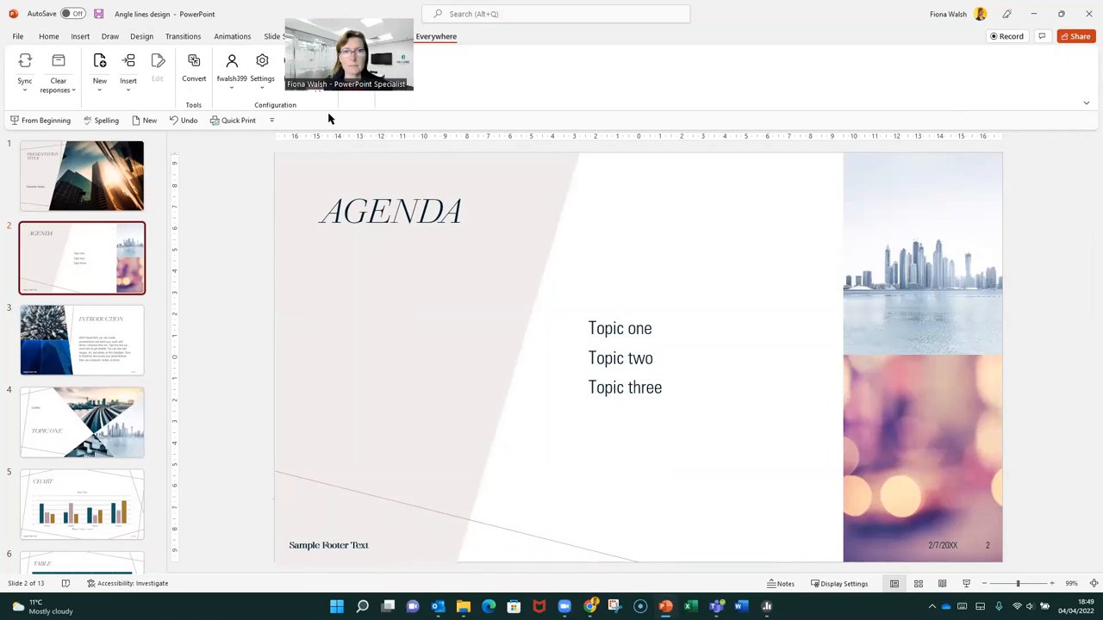
From the Poll Everywhere ribbon tab, choose New > Activity to list existing polls
left_click(428, 37)
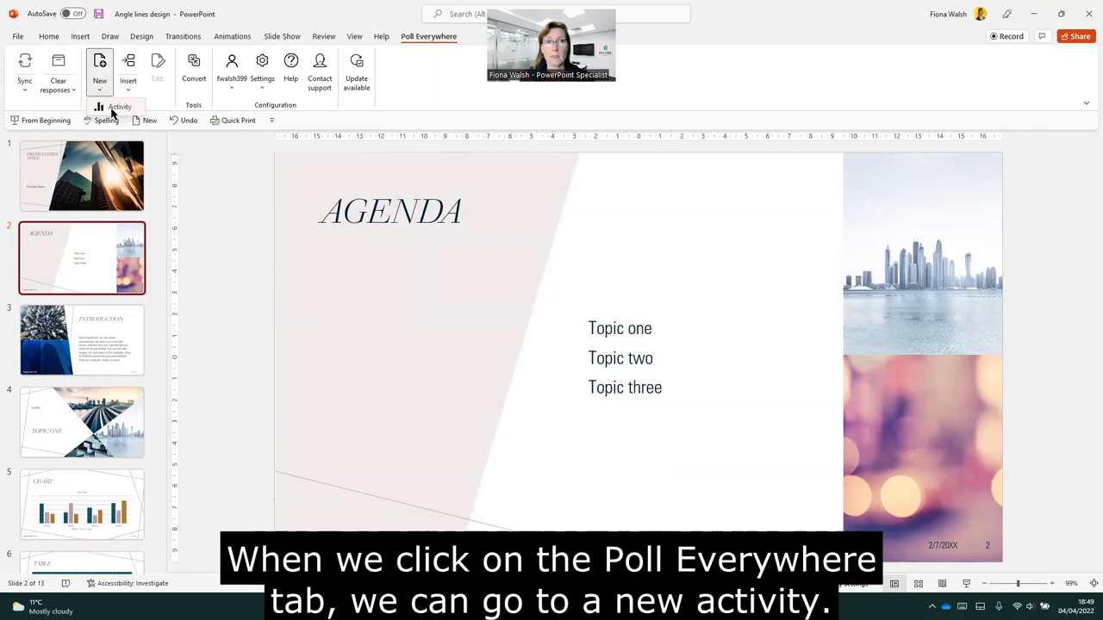
left_click(99, 68)
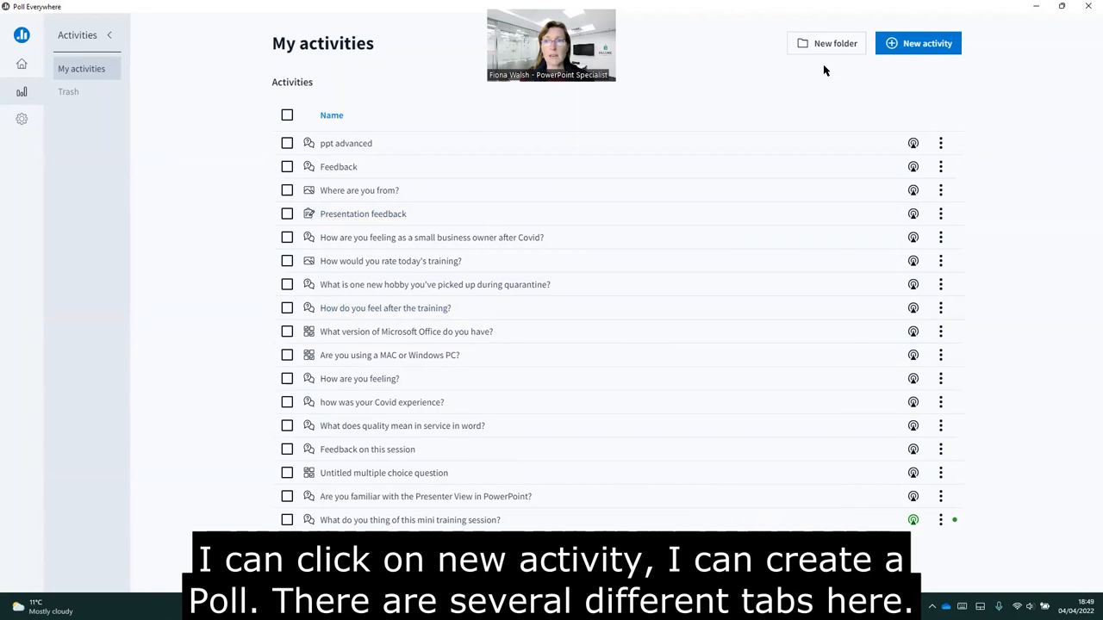
Create a new activity from the Blank activities Word cloud template
left_click(918, 43)
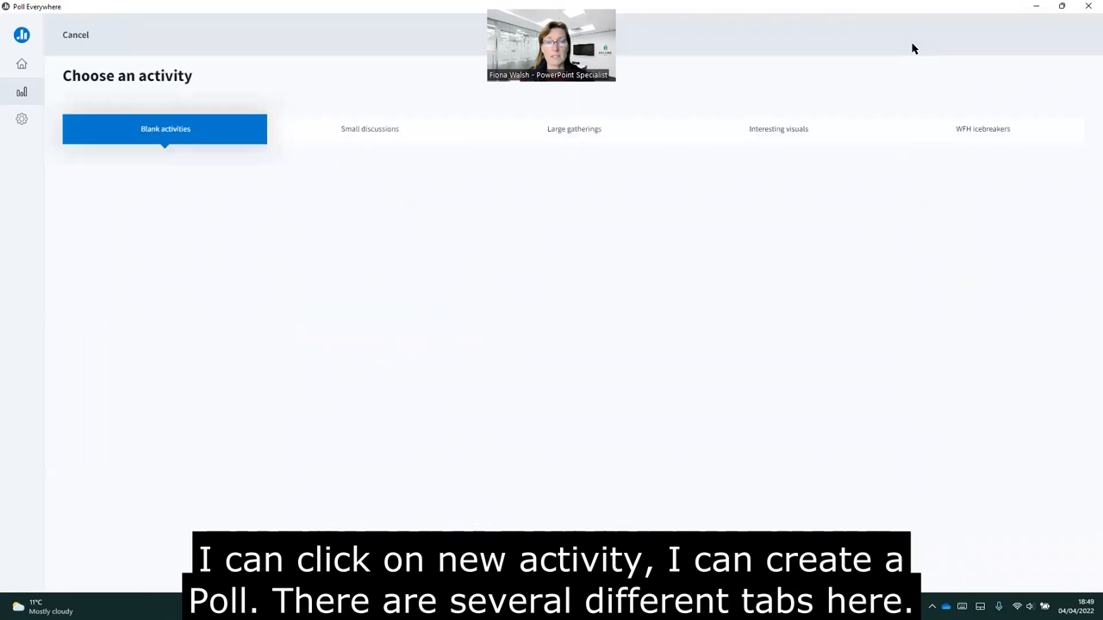
left_click(165, 129)
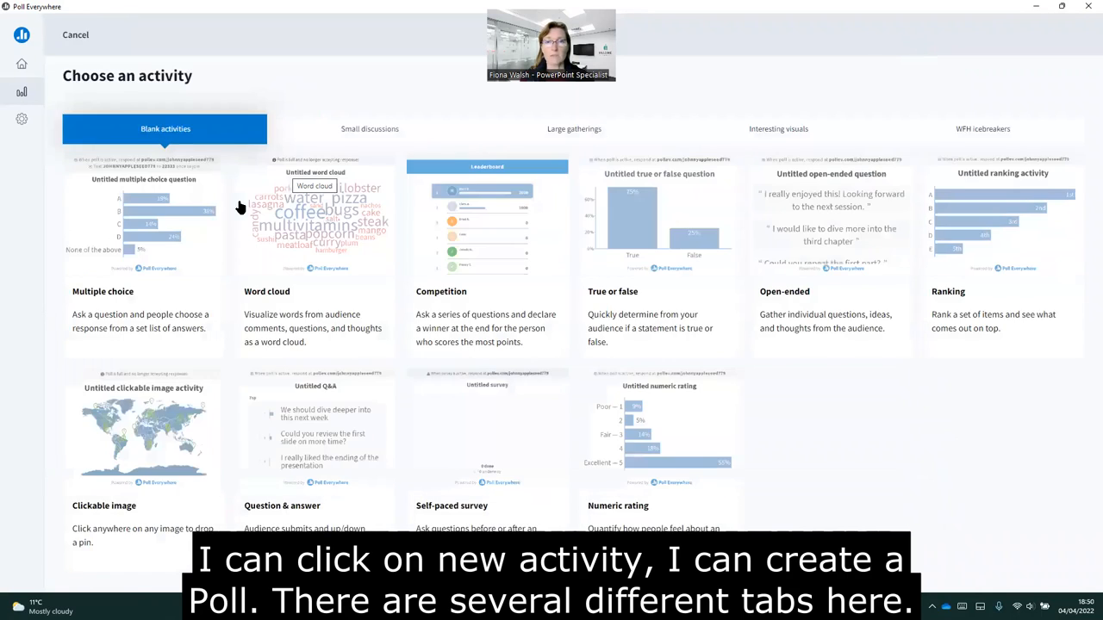
mouse_move(298, 159)
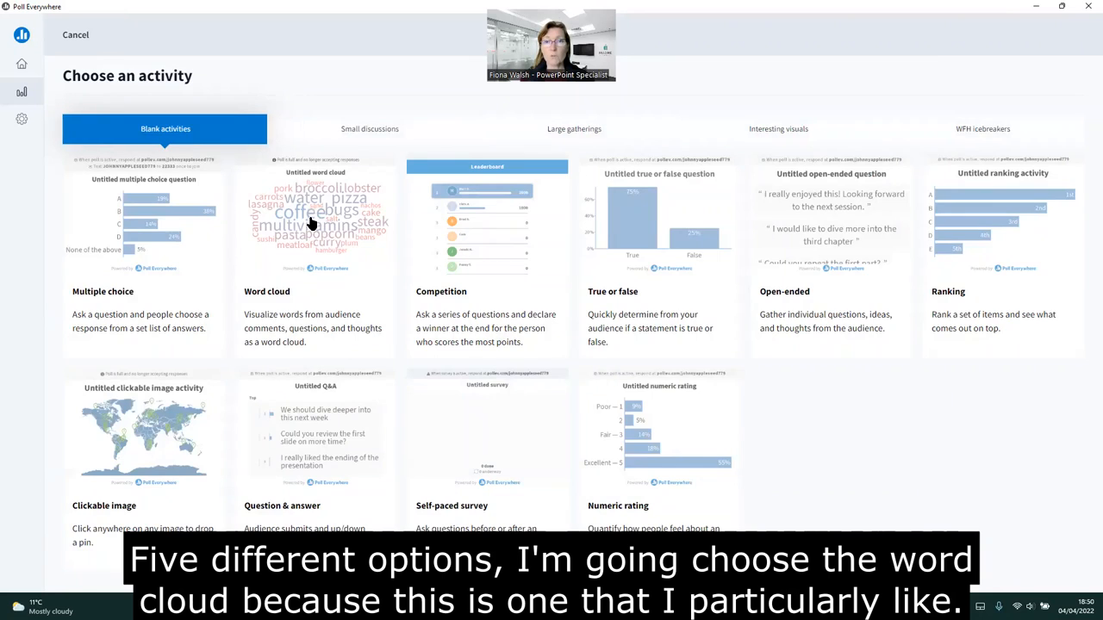
left_click(315, 219)
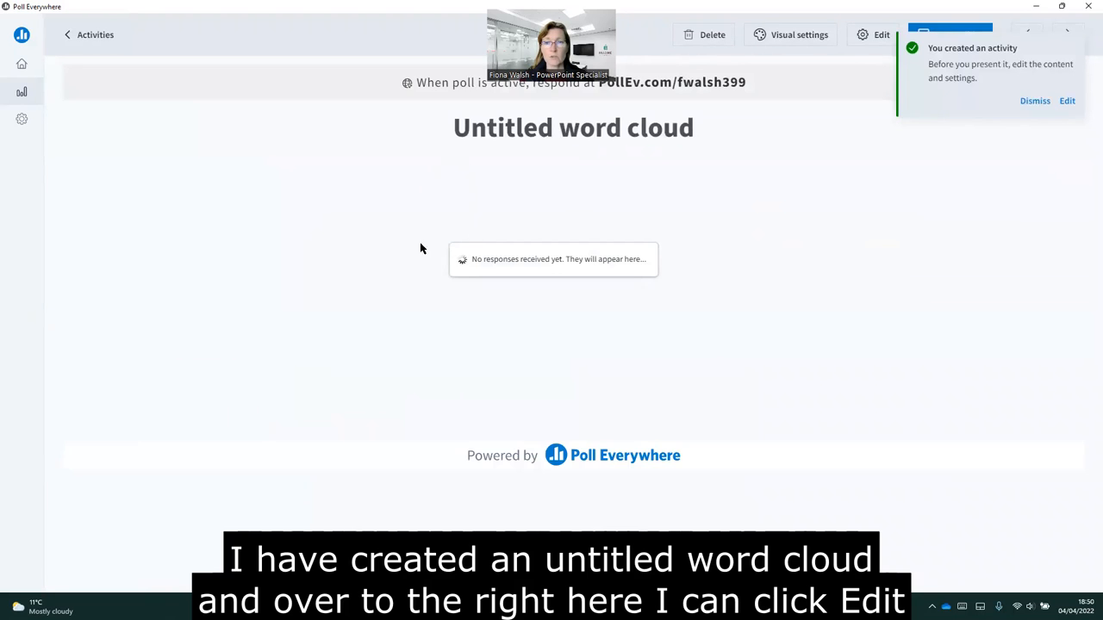
mouse_move(1076, 111)
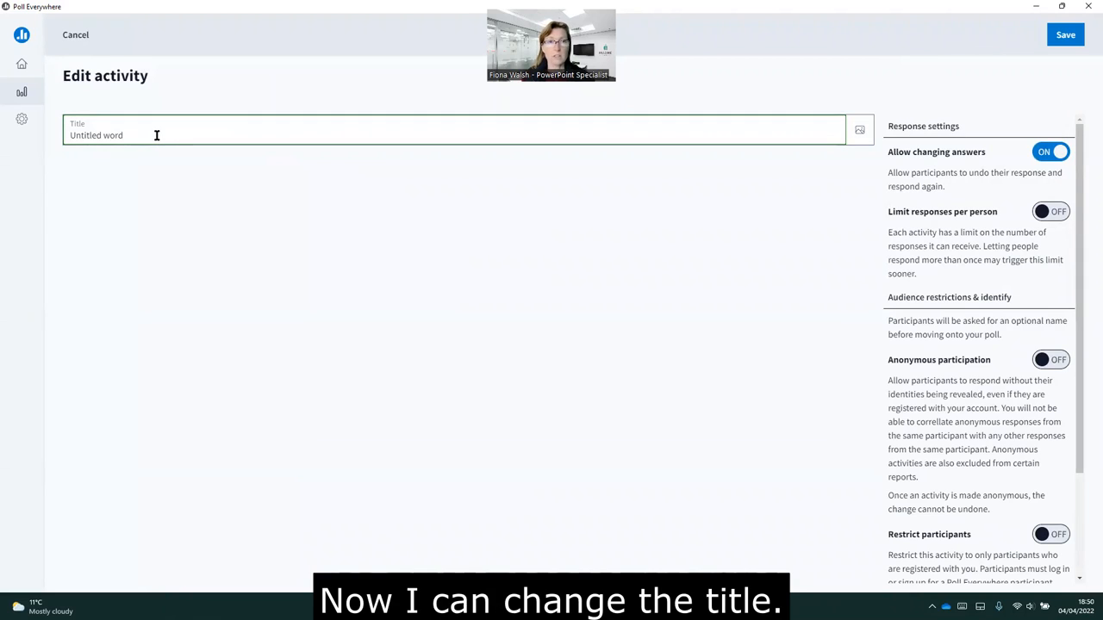
Title the word cloud 'What do you think of this video?'
type("What do")
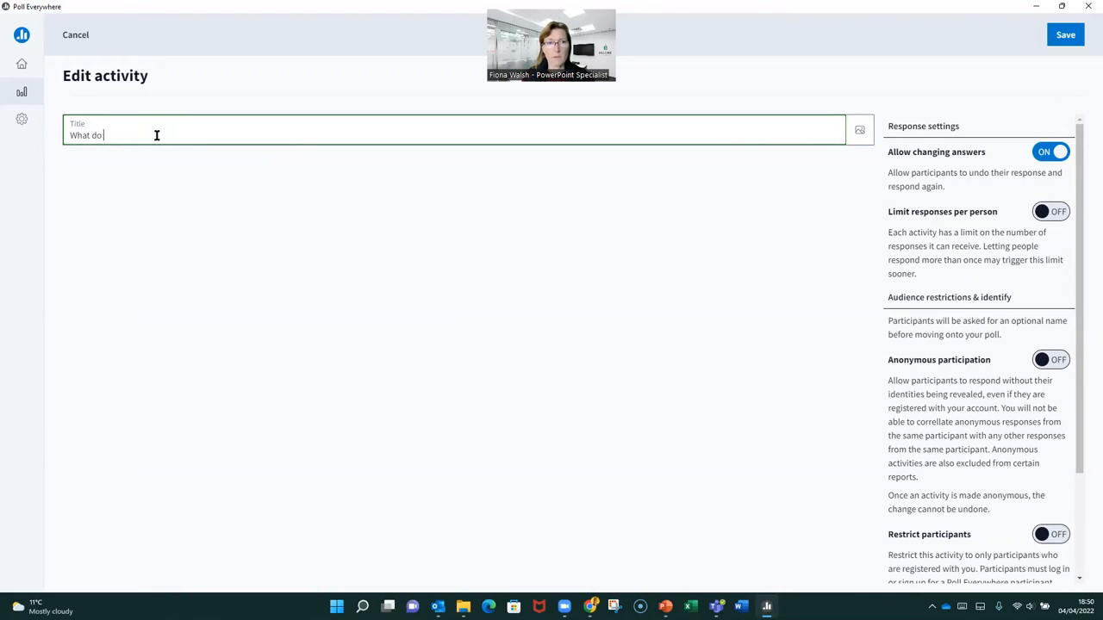
type("y")
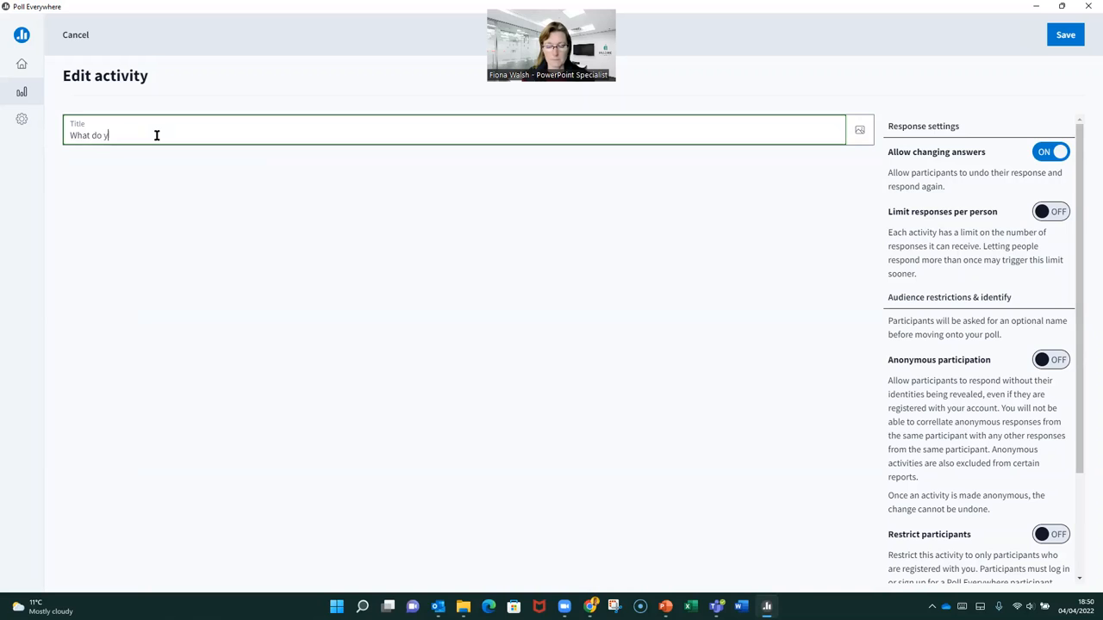
type("ou think of")
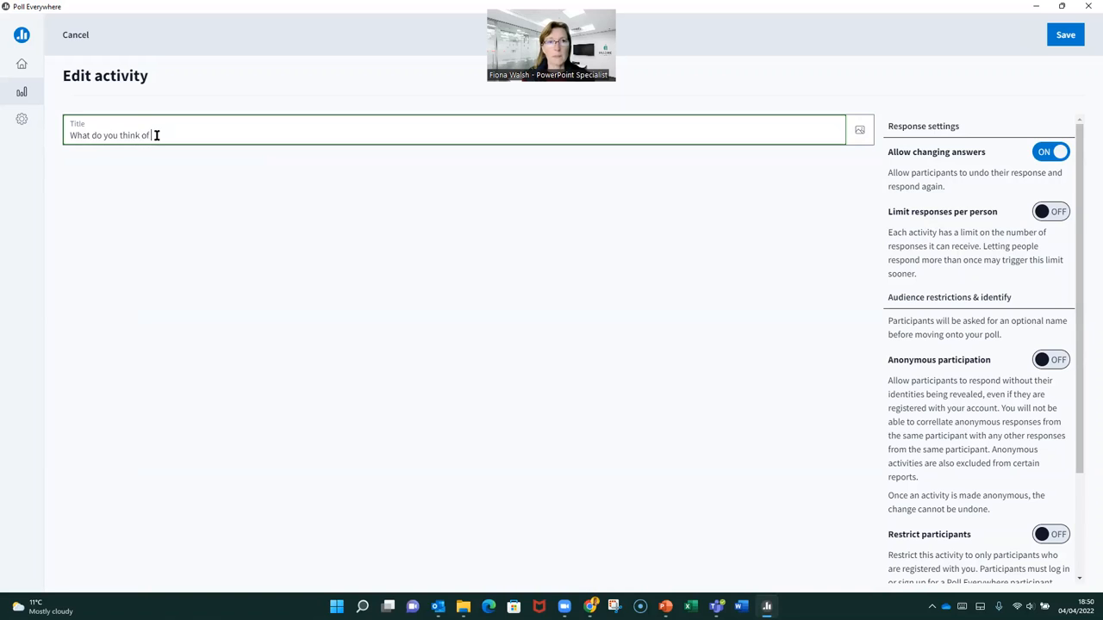
type("this vid")
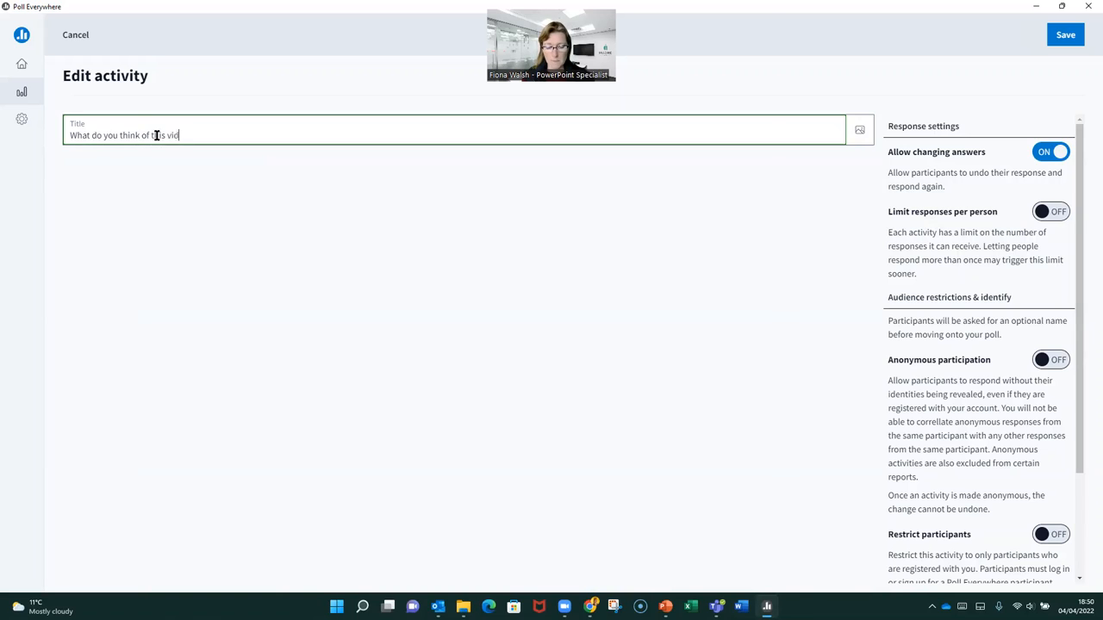
type("eo?")
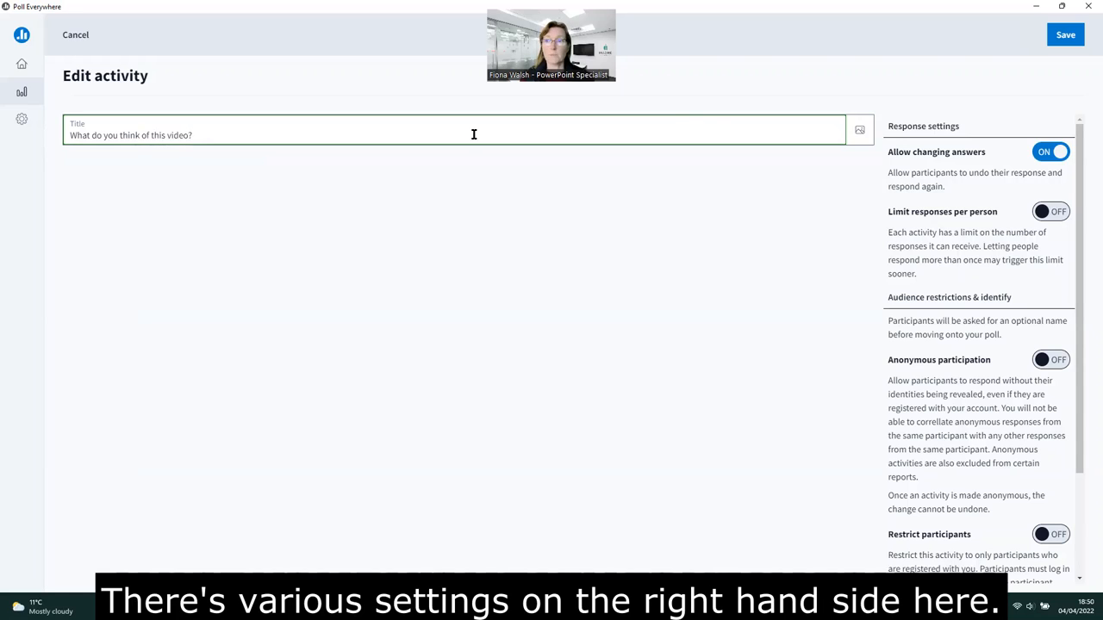
mouse_move(953, 146)
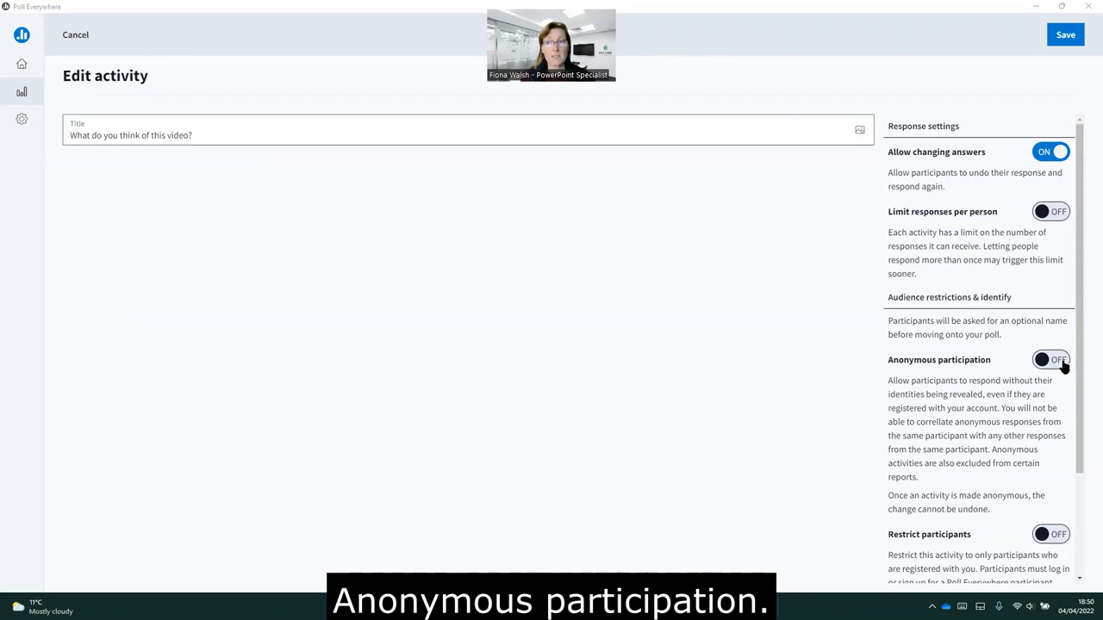
Turn on anonymous participation for the word cloud and save the activity
left_click(1050, 360)
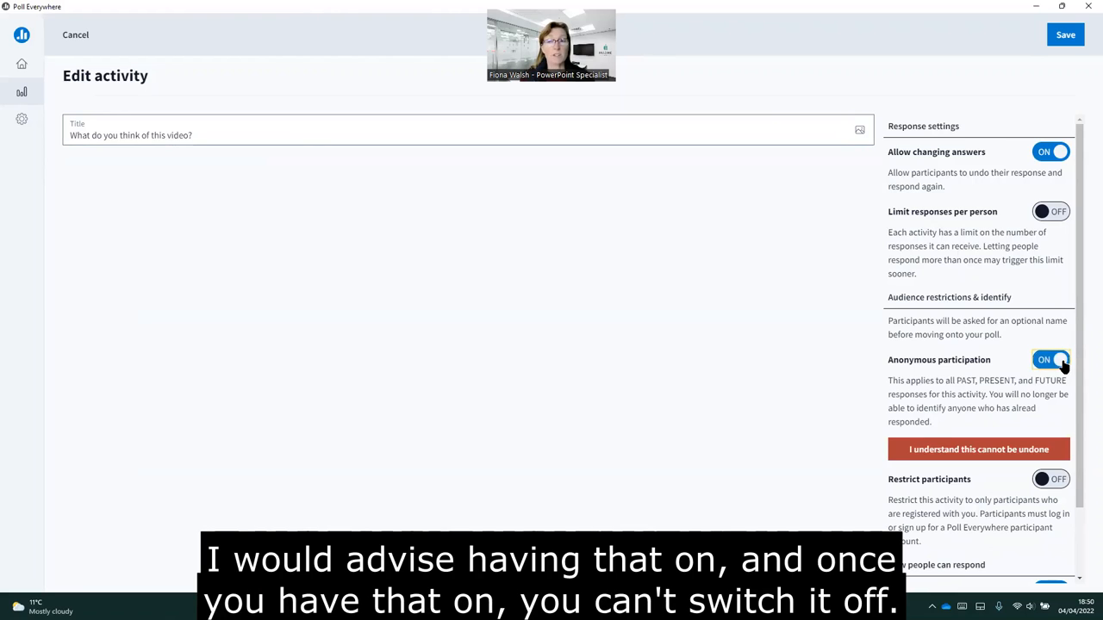
scroll("down", 3)
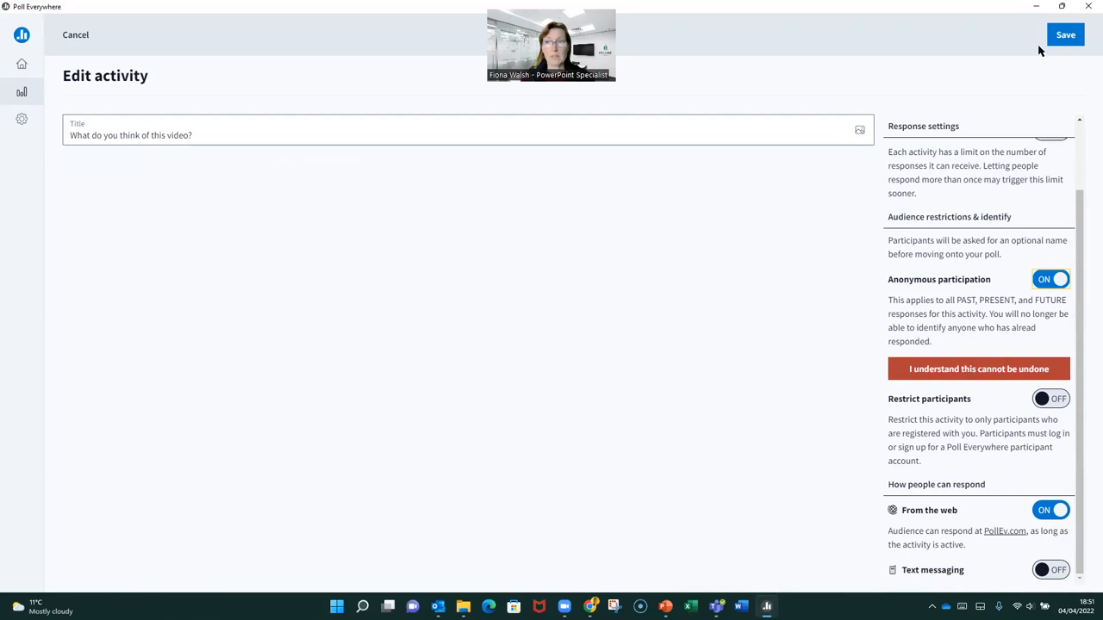
left_click(1066, 35)
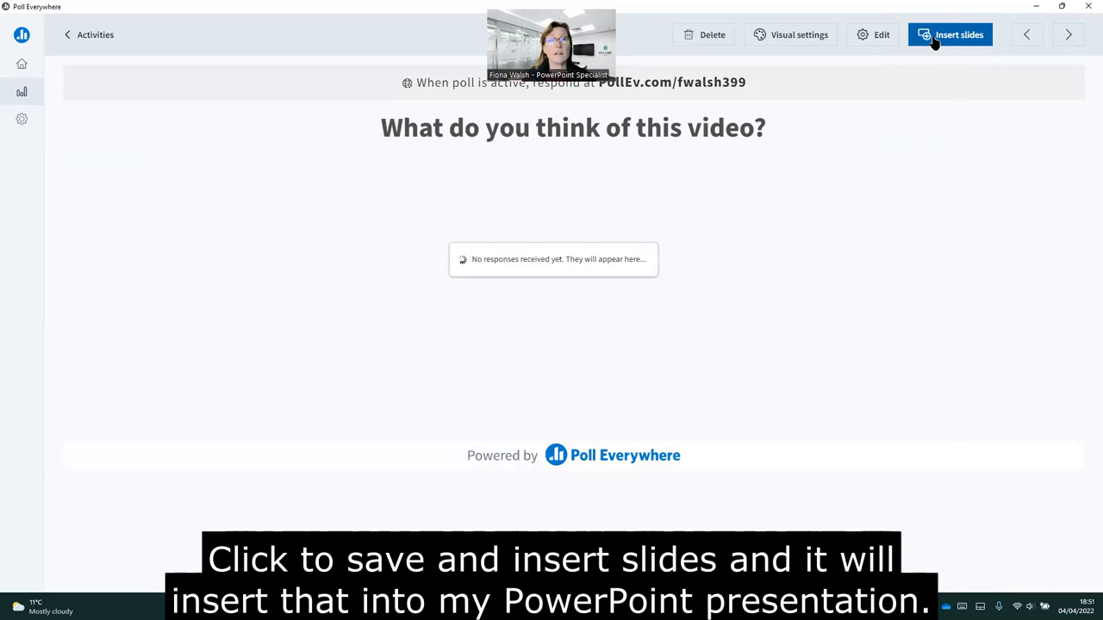
Insert the word cloud poll into the presentation as slide 3
left_click(950, 35)
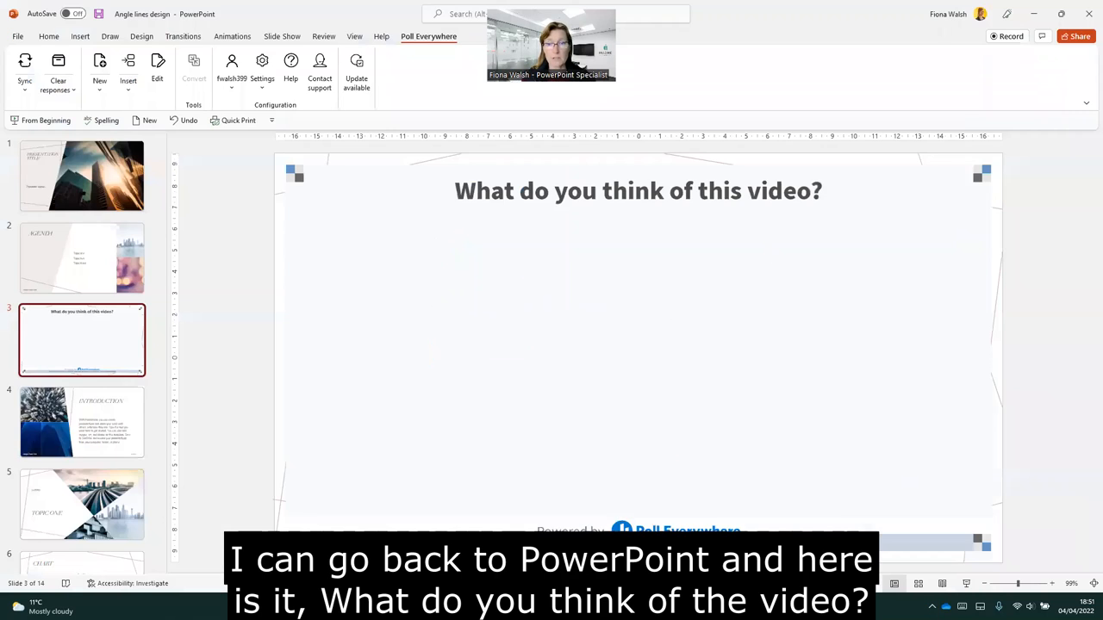
mouse_move(630, 257)
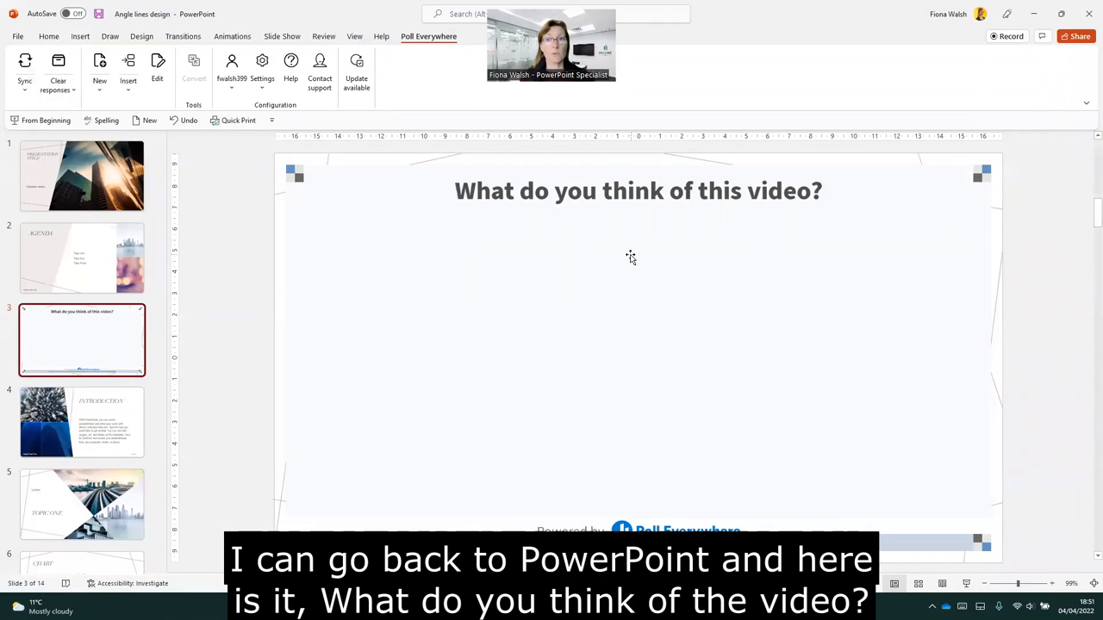
mouse_move(197, 321)
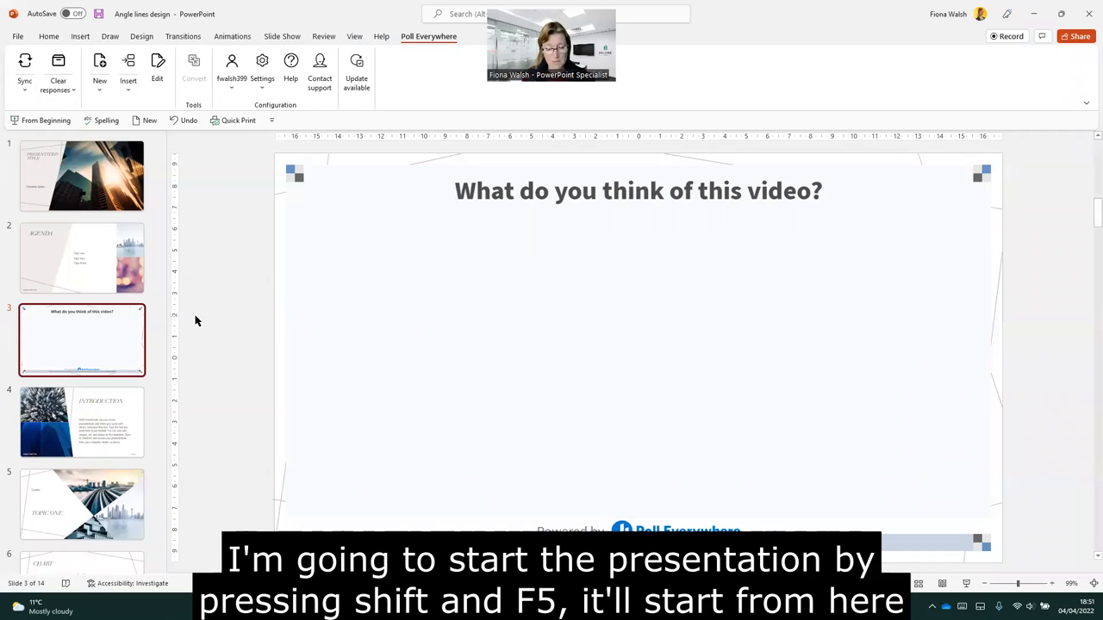
Start the slideshow from the current poll slide with Shift+F5
key("shift+f5")
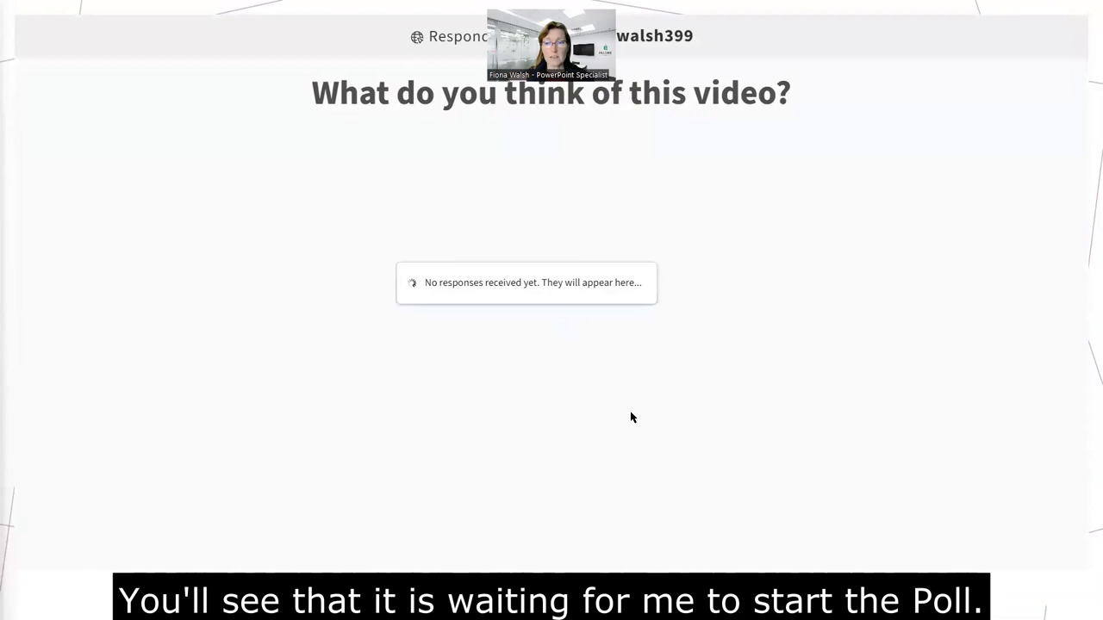
mouse_move(753, 570)
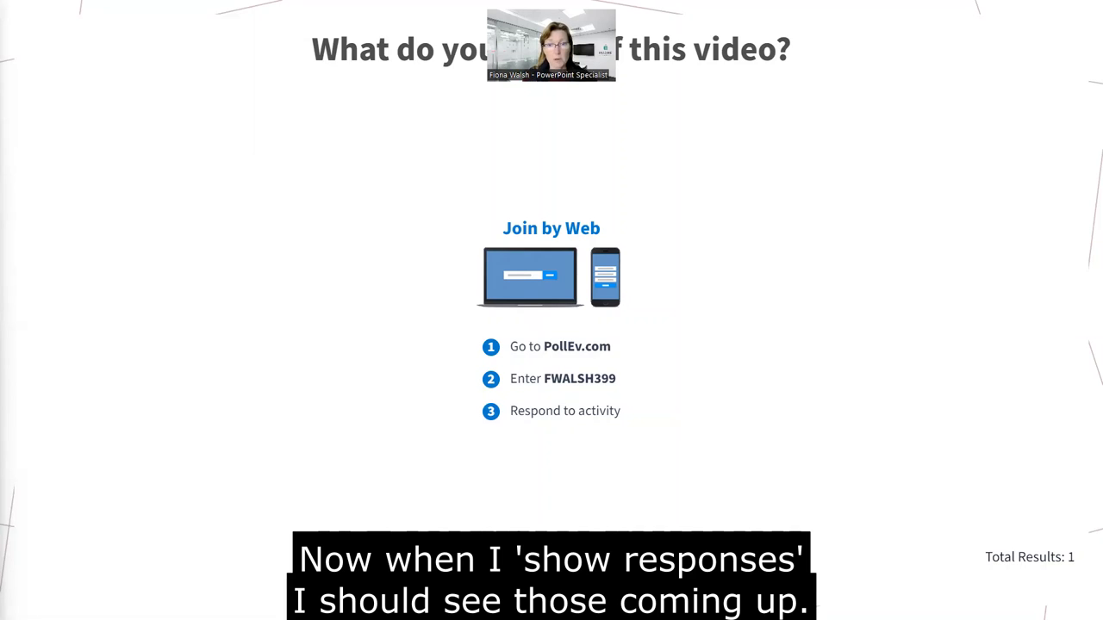
Show the live responses word cloud: great, good, fab, informative
left_click(589, 580)
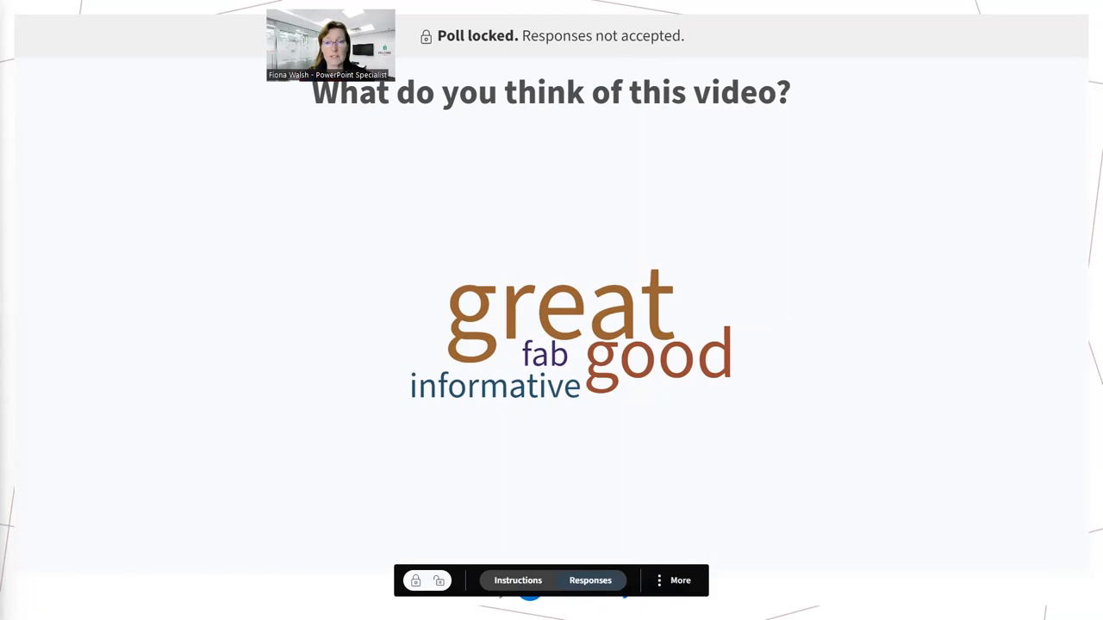
Unlock the poll to accept responses again and show the More poll options
left_click(438, 580)
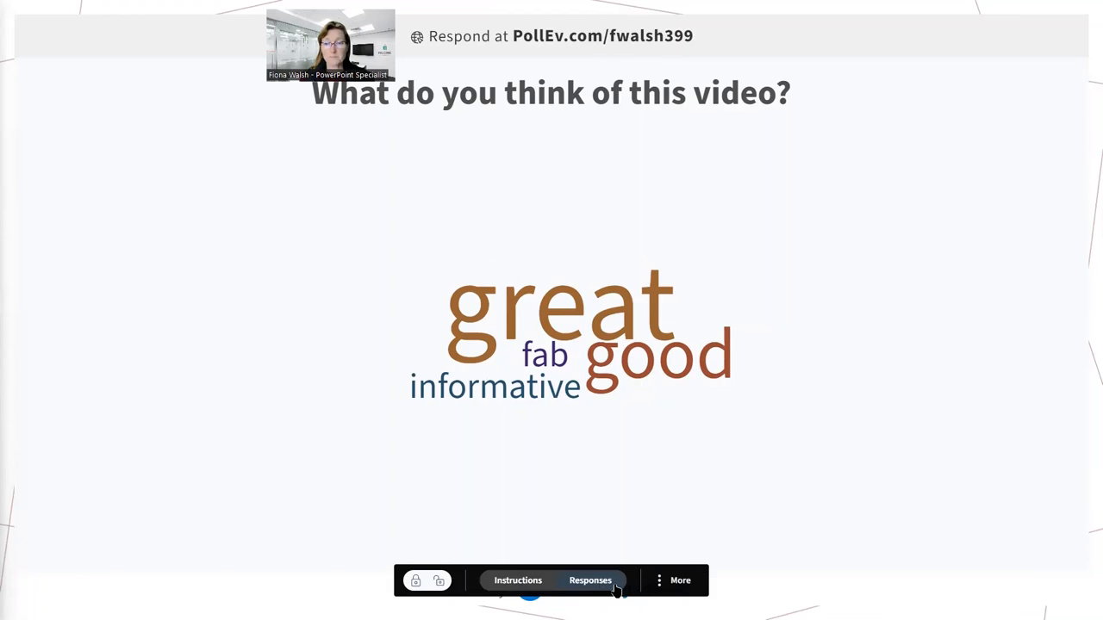
left_click(517, 580)
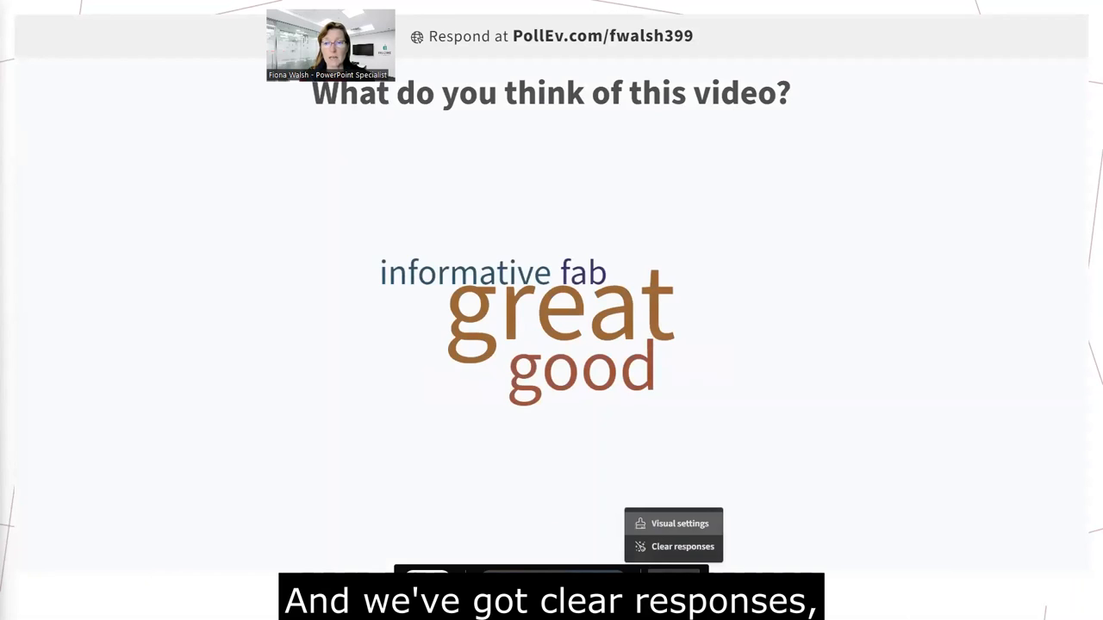
mouse_move(683, 546)
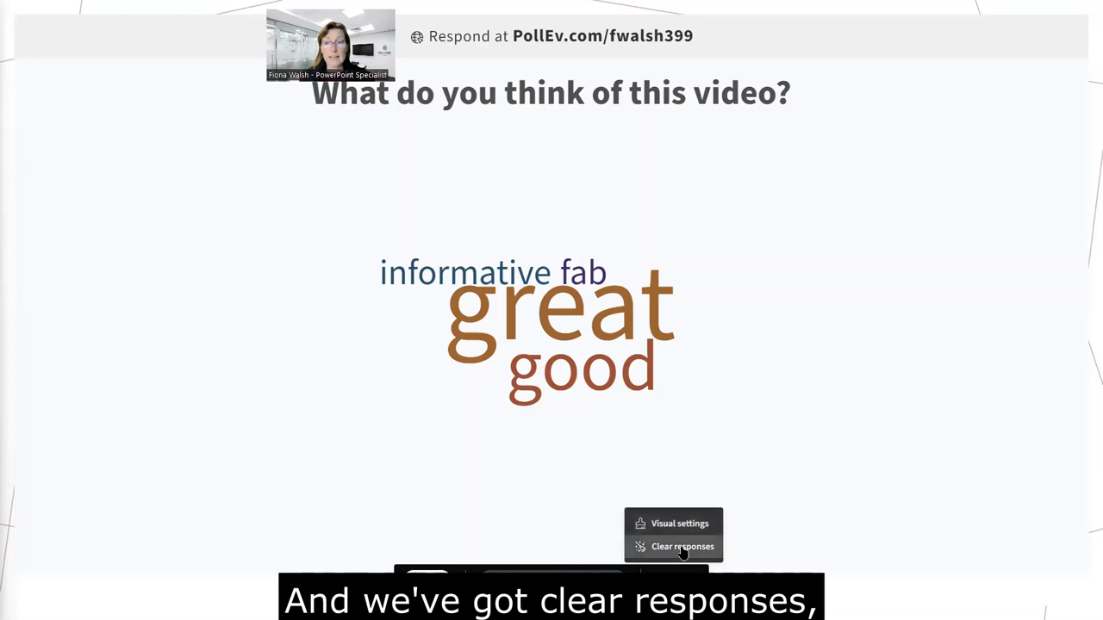